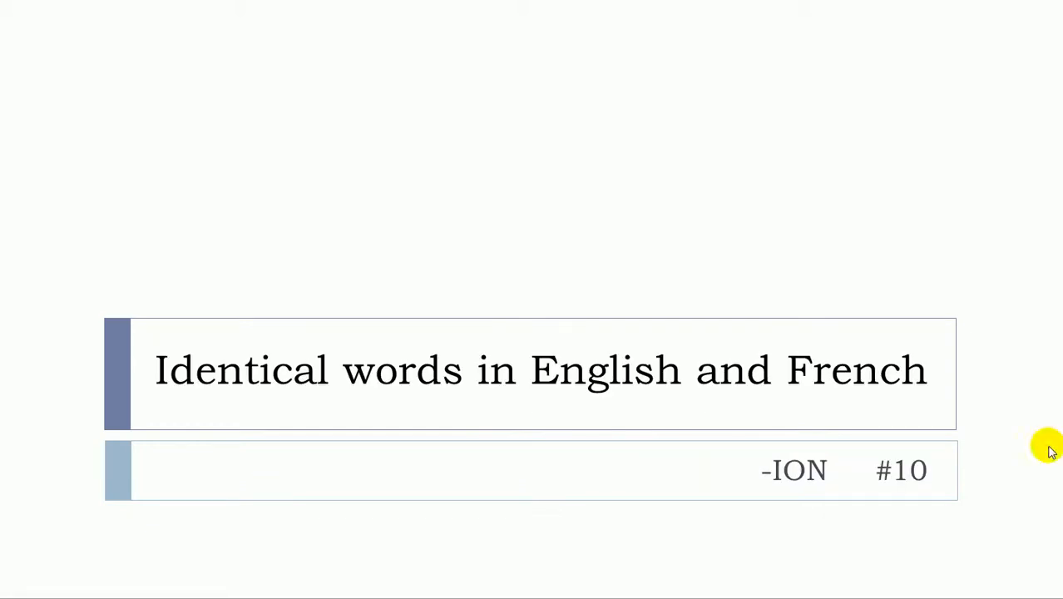
mouse_move(171, 386)
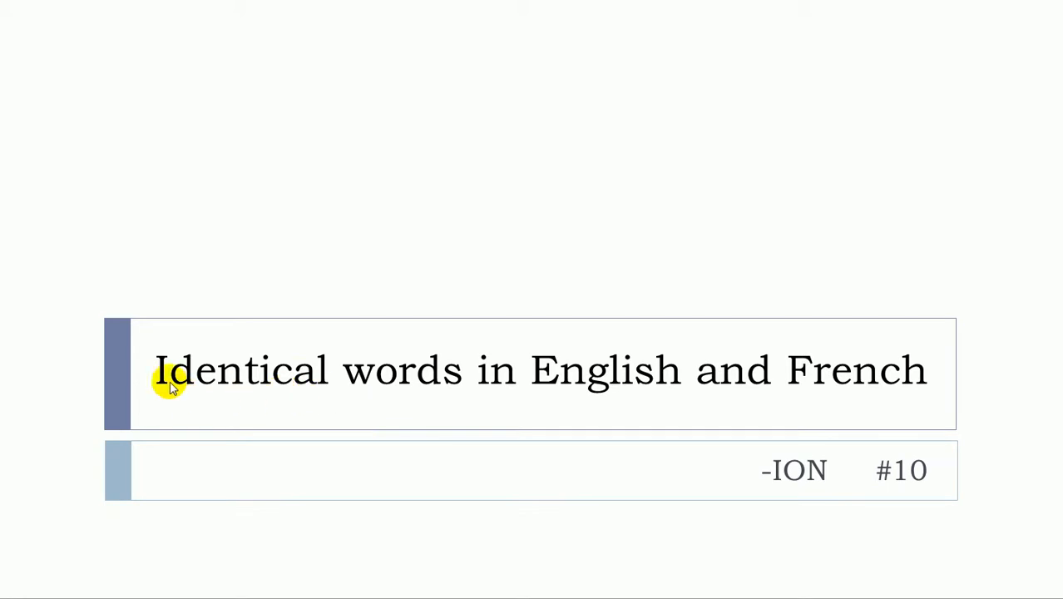
mouse_move(682, 391)
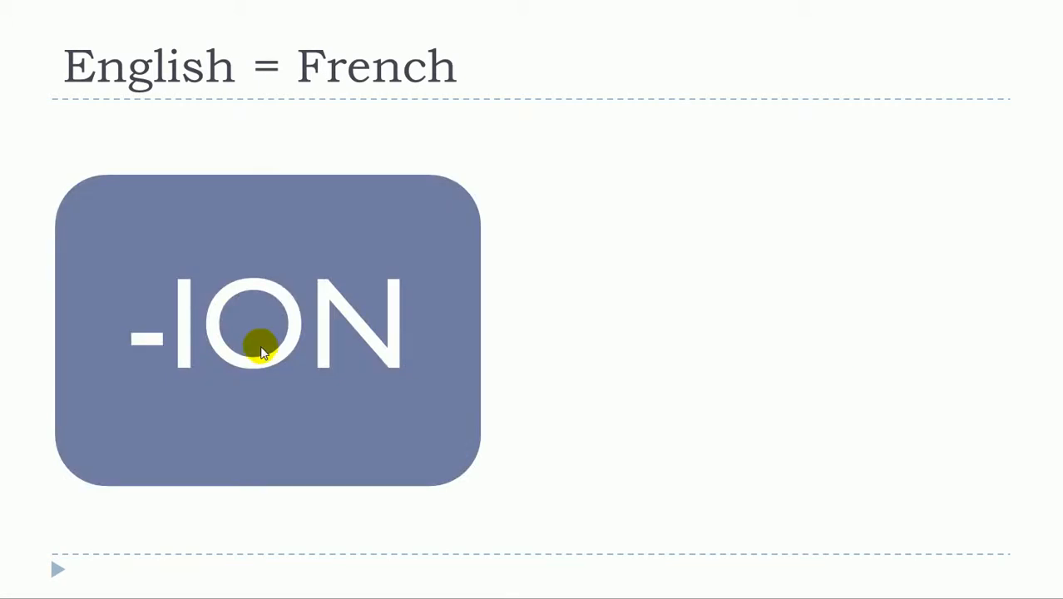
mouse_move(346, 336)
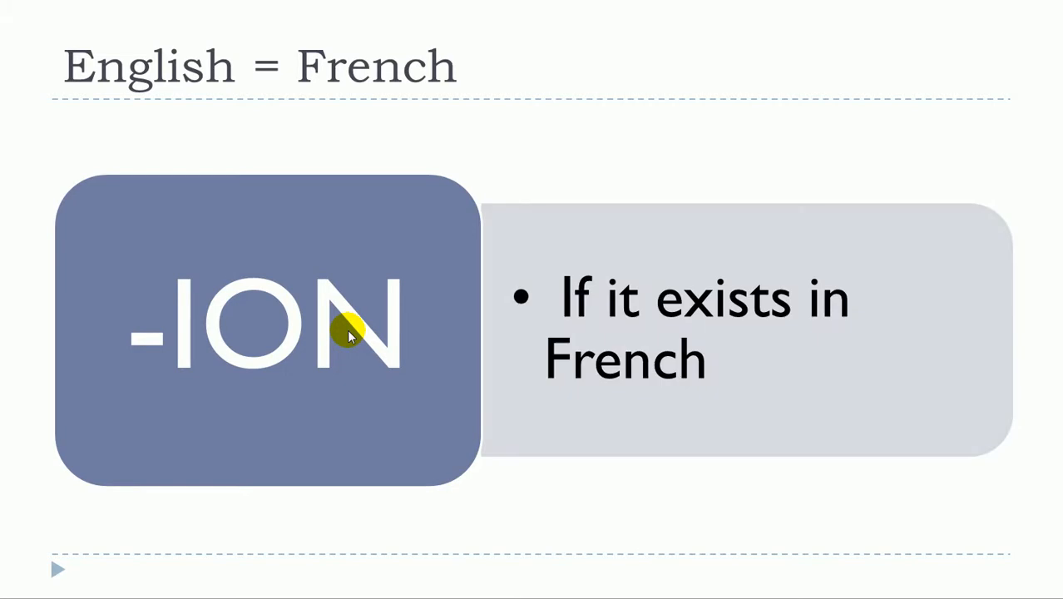
mouse_move(174, 316)
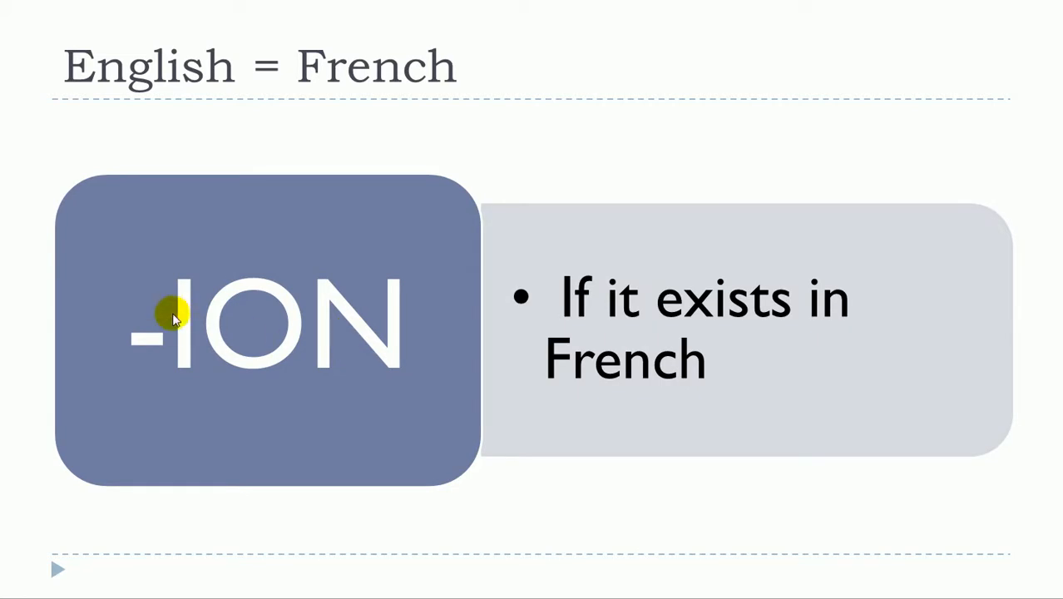
mouse_move(362, 335)
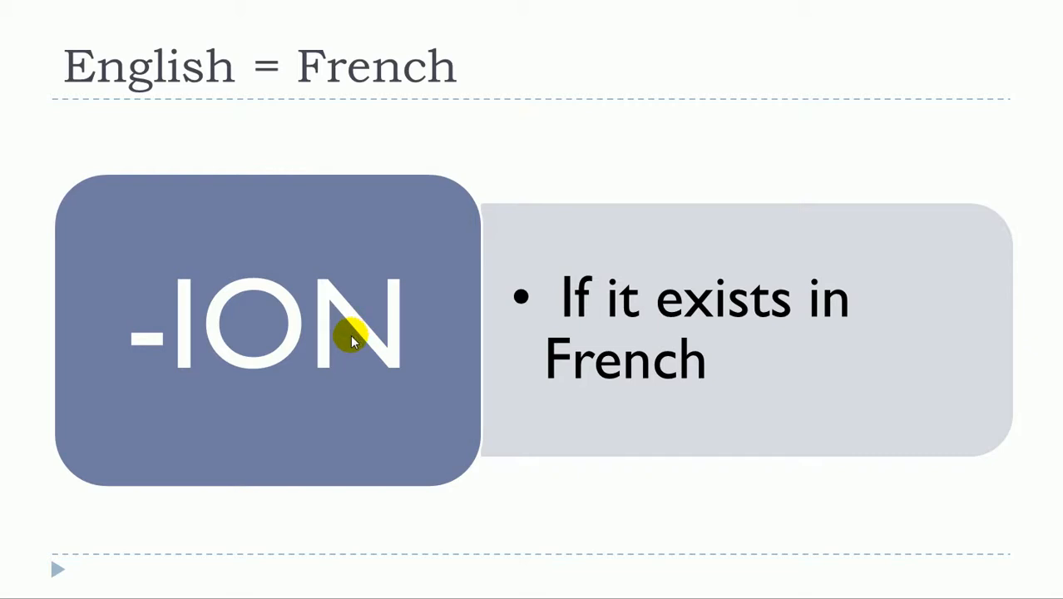
mouse_move(768, 374)
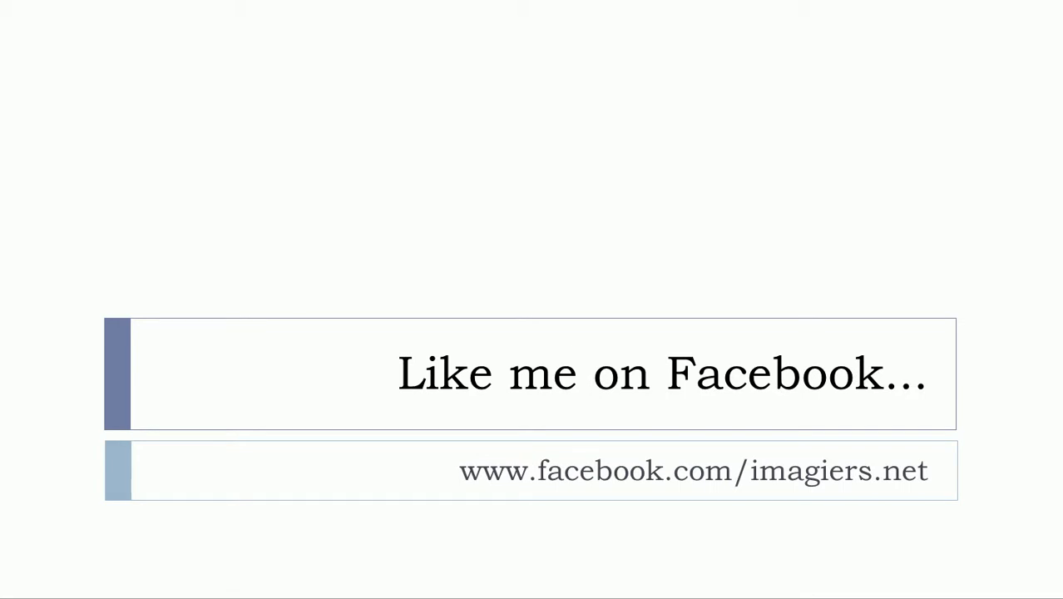
Advance to the final 'More material…' slide showing imagiers.net.
key("Right")
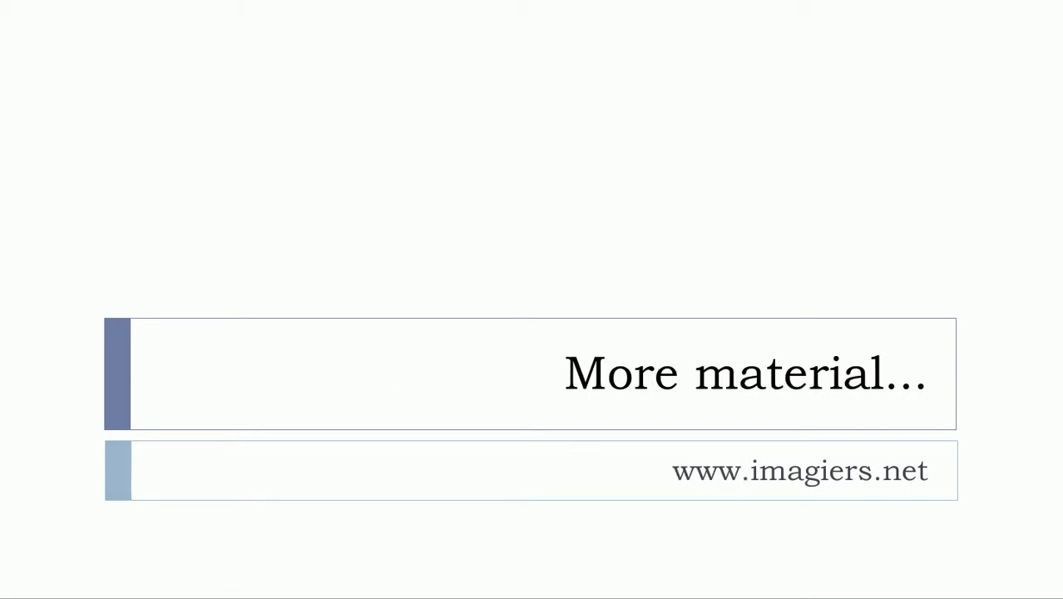